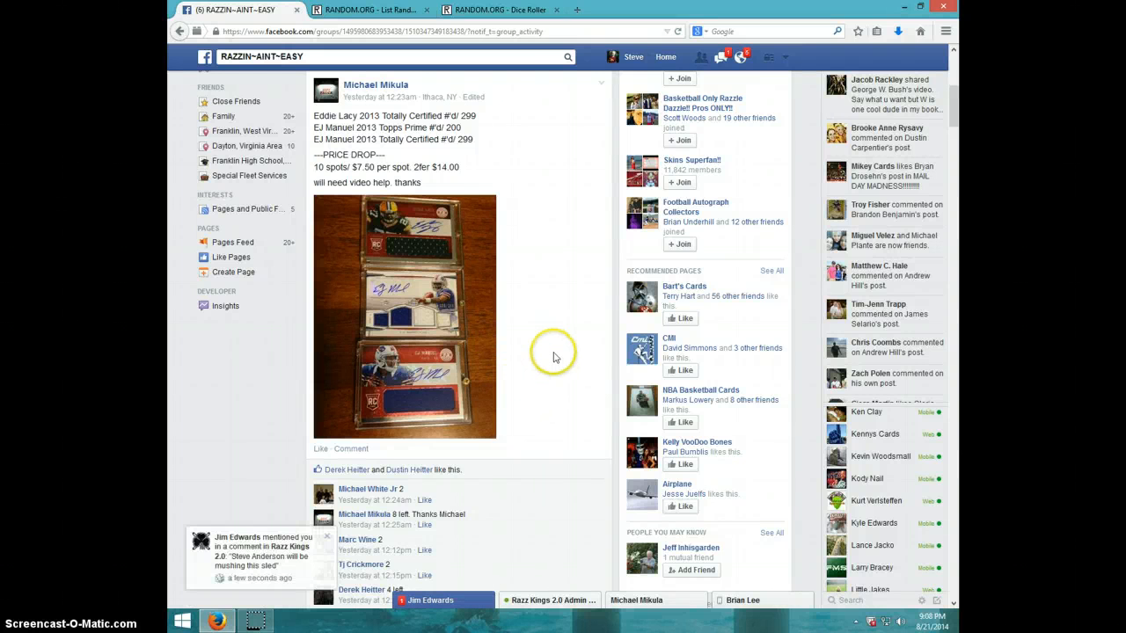
pyautogui.moveTo(455, 277)
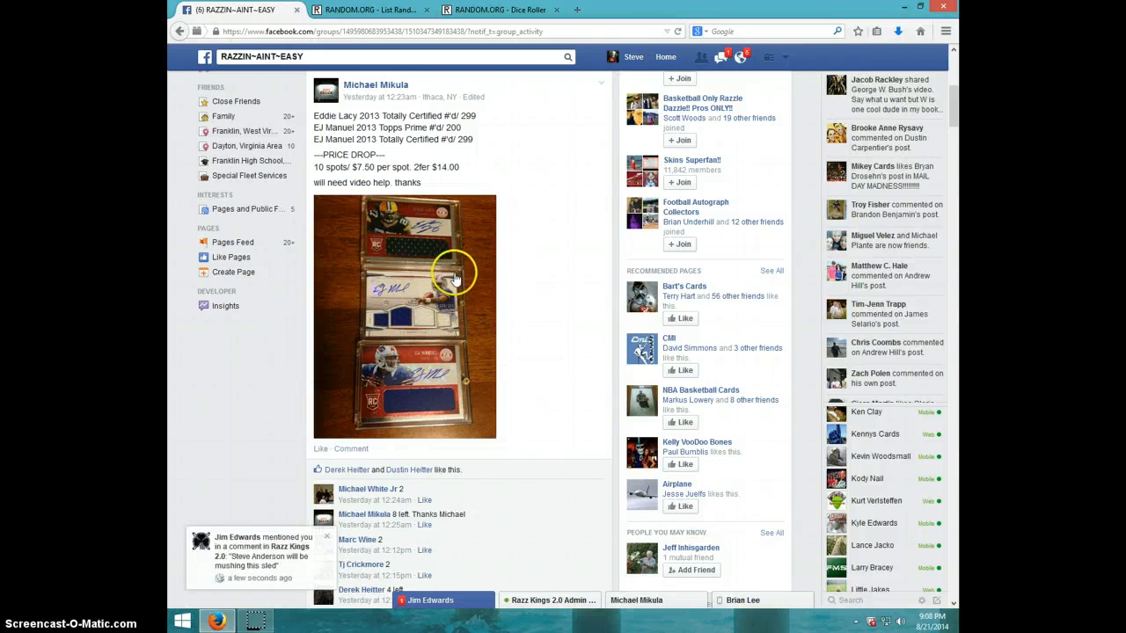
pyautogui.moveTo(393, 334)
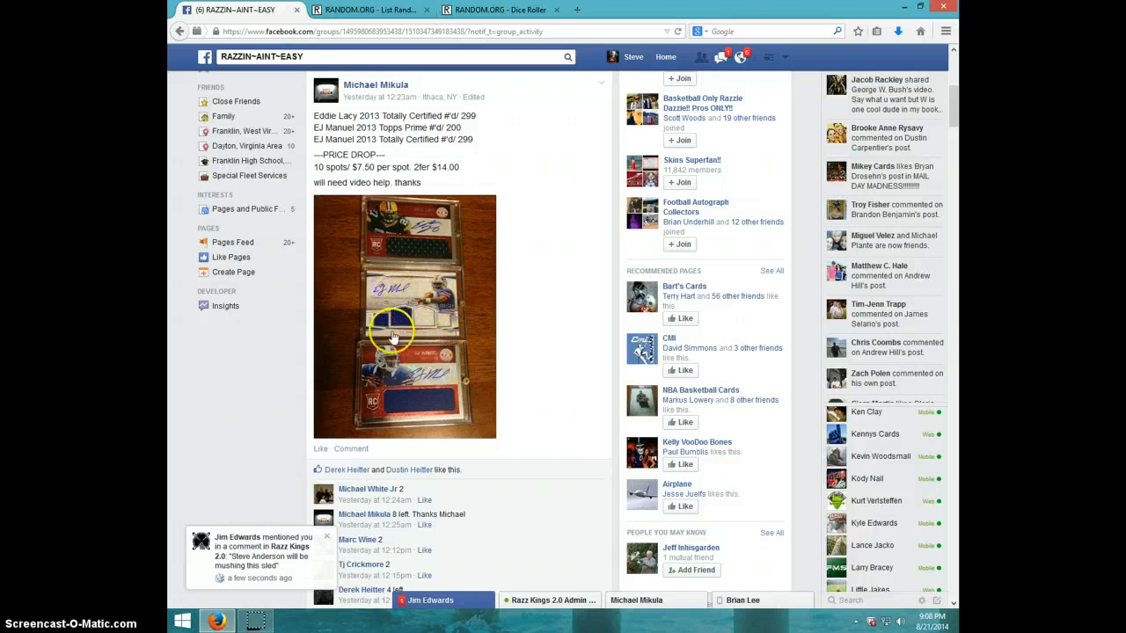
pyautogui.moveTo(412, 294)
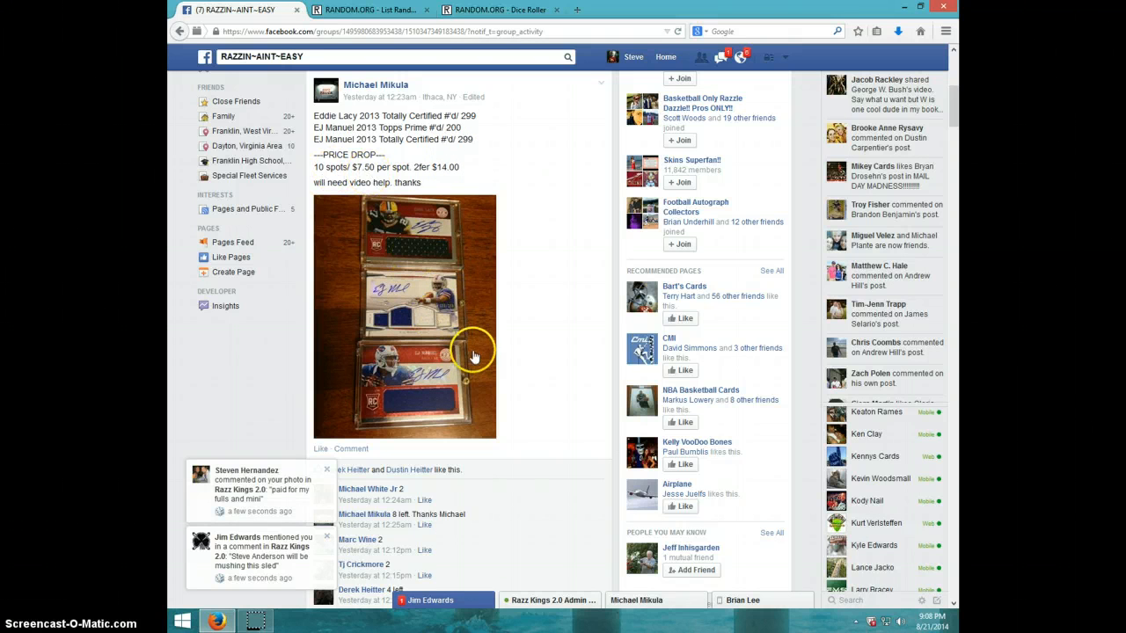
pyautogui.moveTo(481, 370)
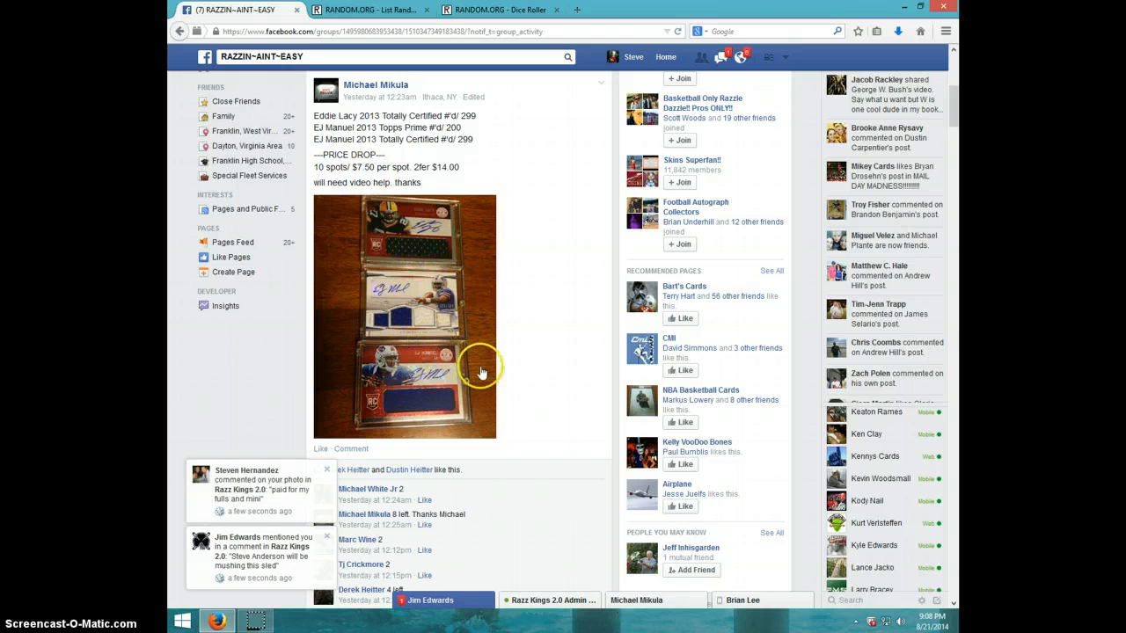
# Step: Comment 'LIVE' below the ten-spot list and show the current date and time
pyautogui.scroll(-3)
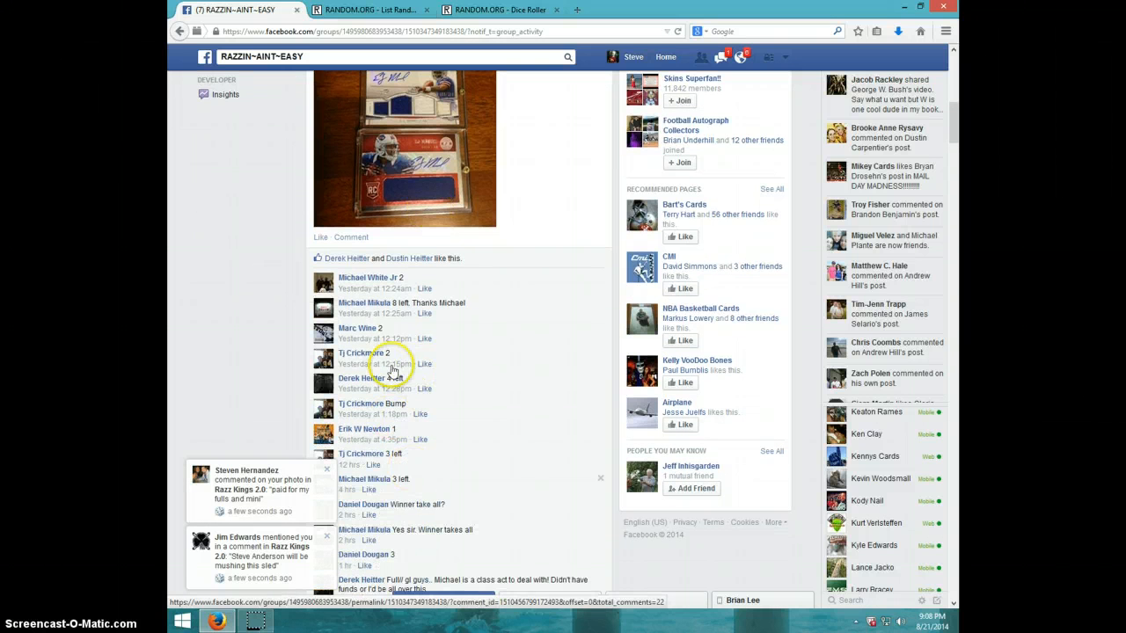
pyautogui.scroll(-3)
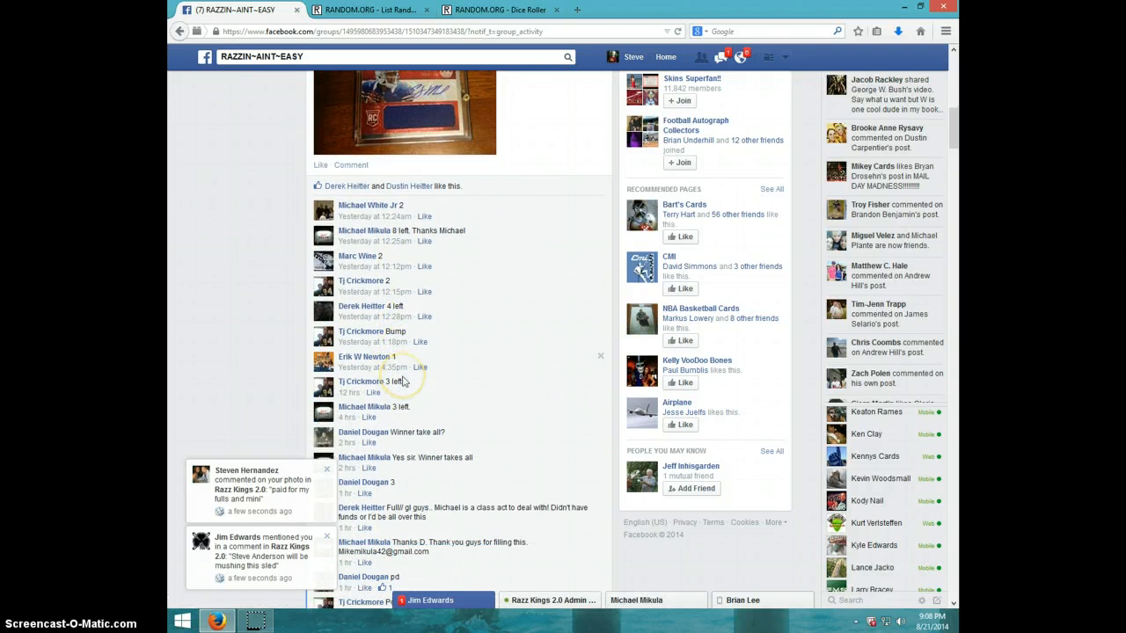
pyautogui.scroll(-3)
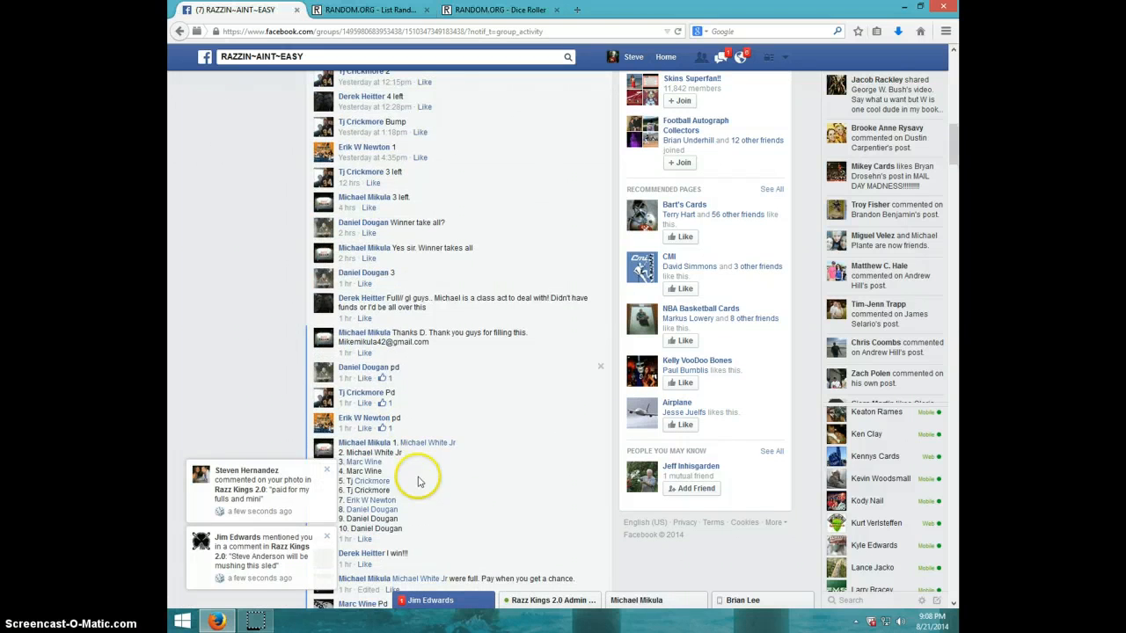
pyautogui.scroll(-3)
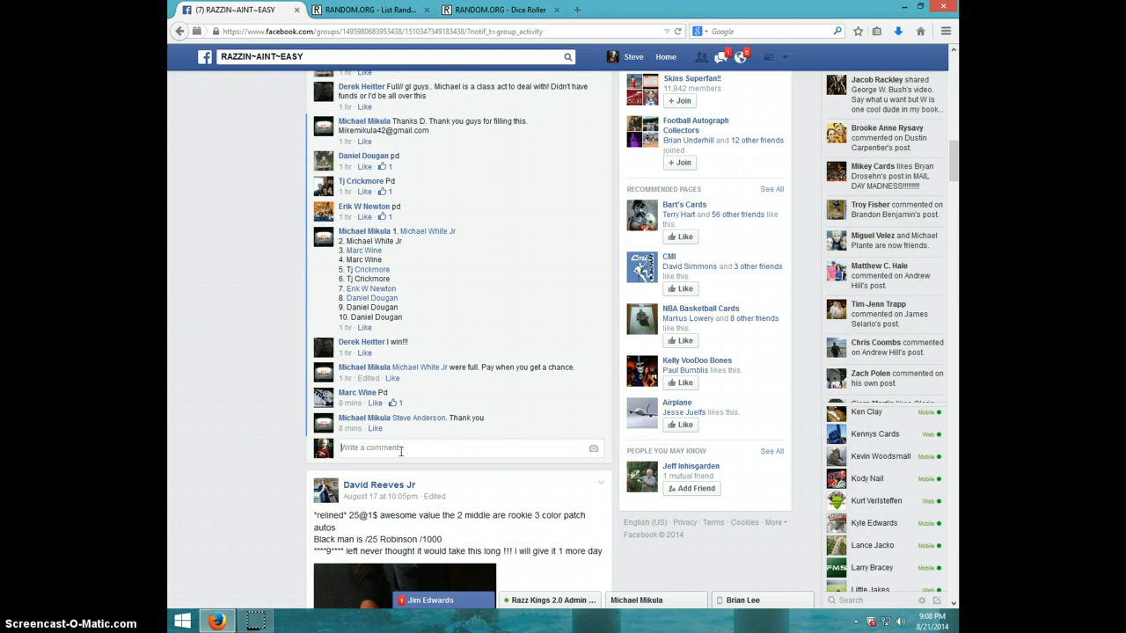
pyautogui.write('LIVE')
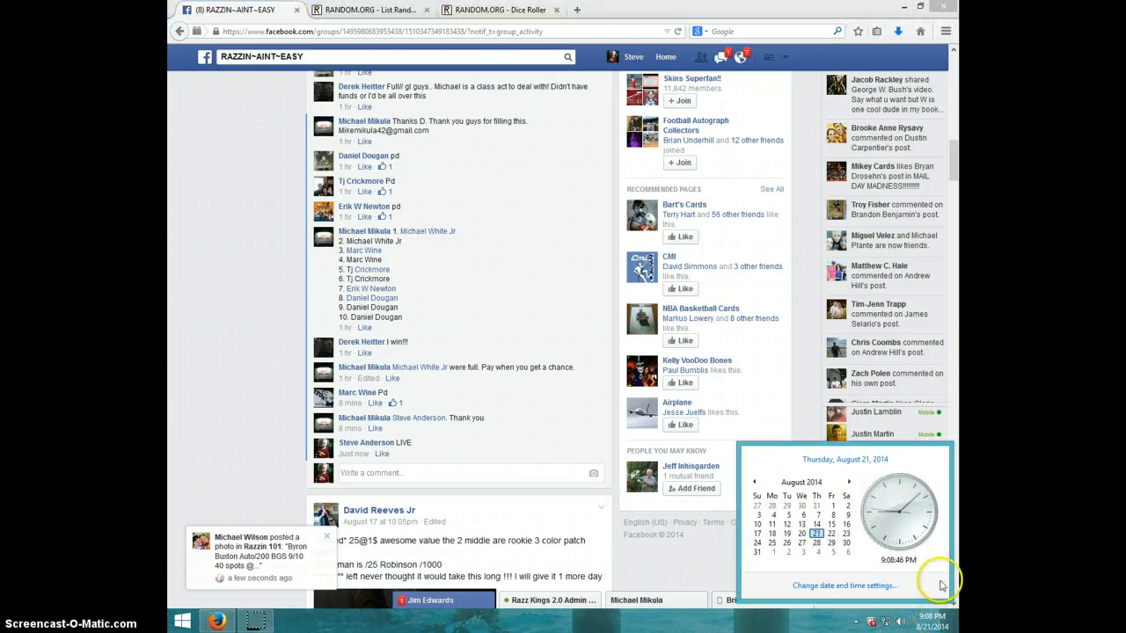
pyautogui.click(499, 9)
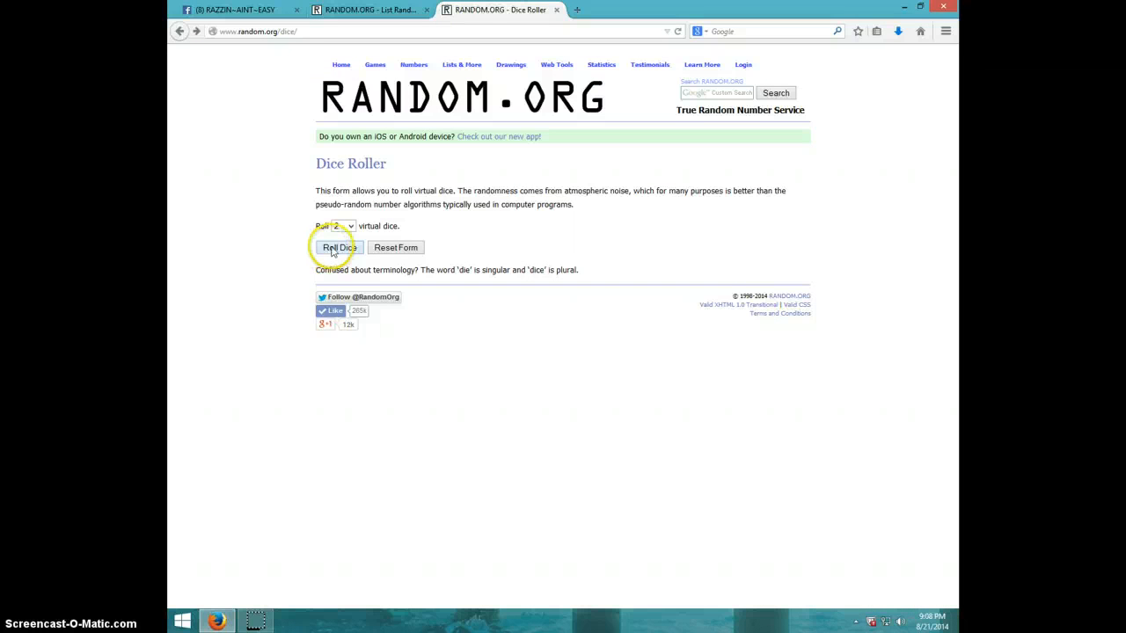
# Step: Roll the two virtual dice on the Dice Roller page, landing a five and a six
pyautogui.click(339, 247)
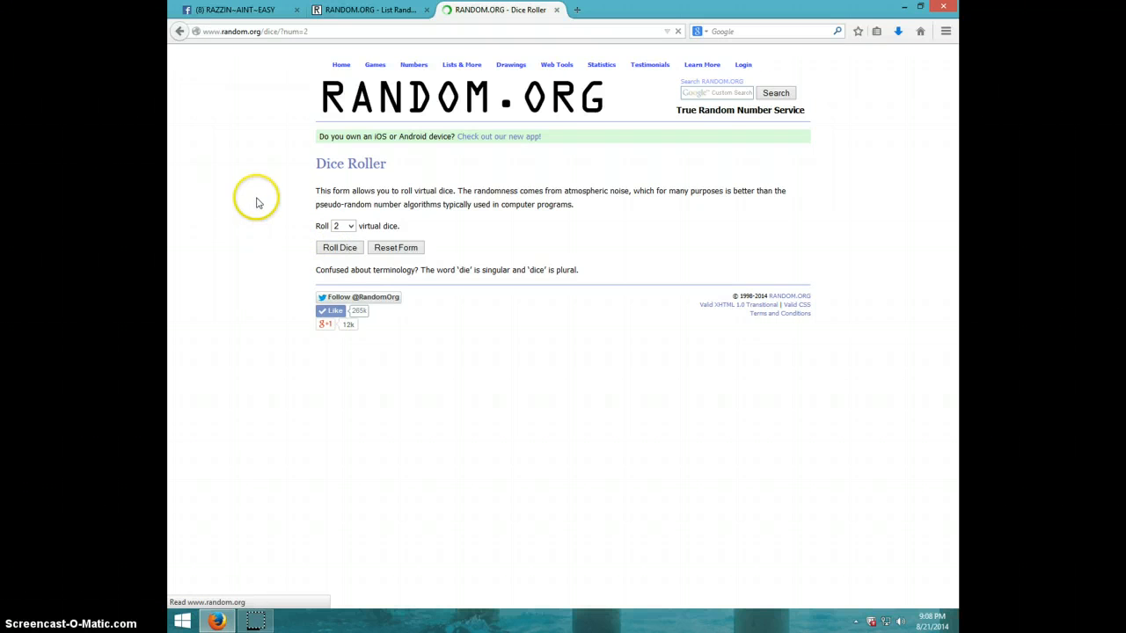
pyautogui.click(338, 247)
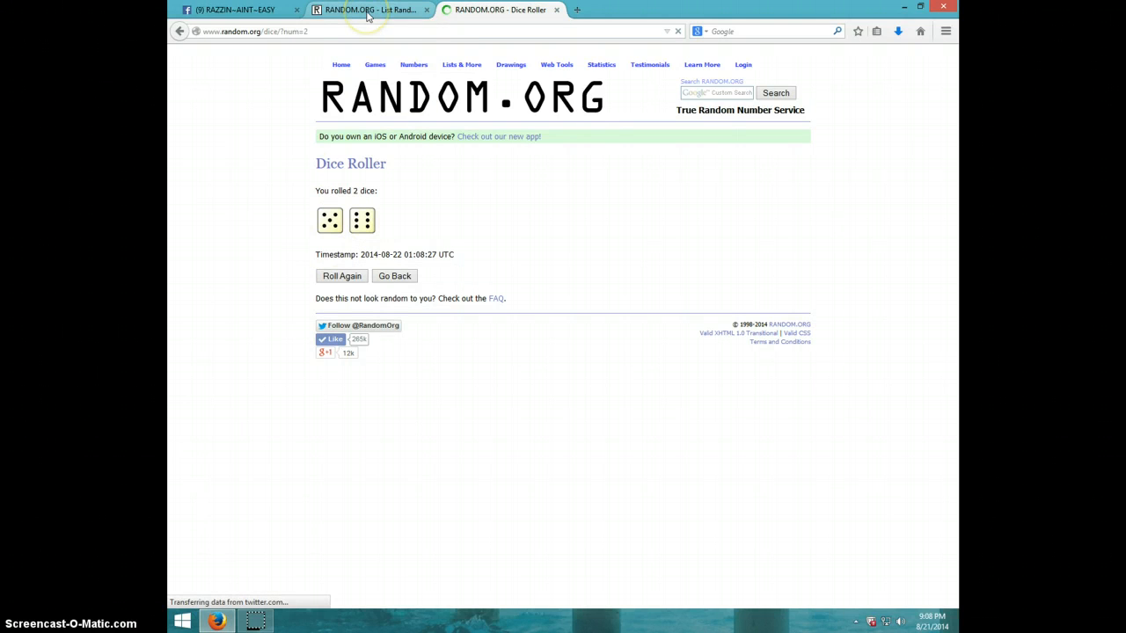
pyautogui.click(370, 9)
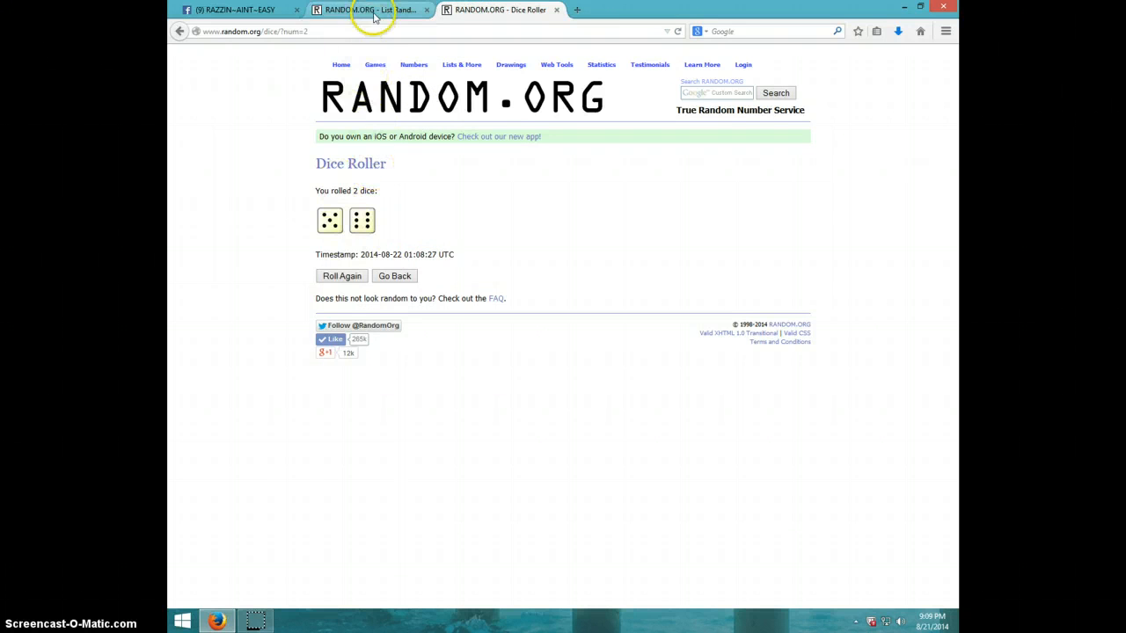
# Step: Shuffle the ten-spot list with Again! until it shows 10 randomizations
pyautogui.click(370, 9)
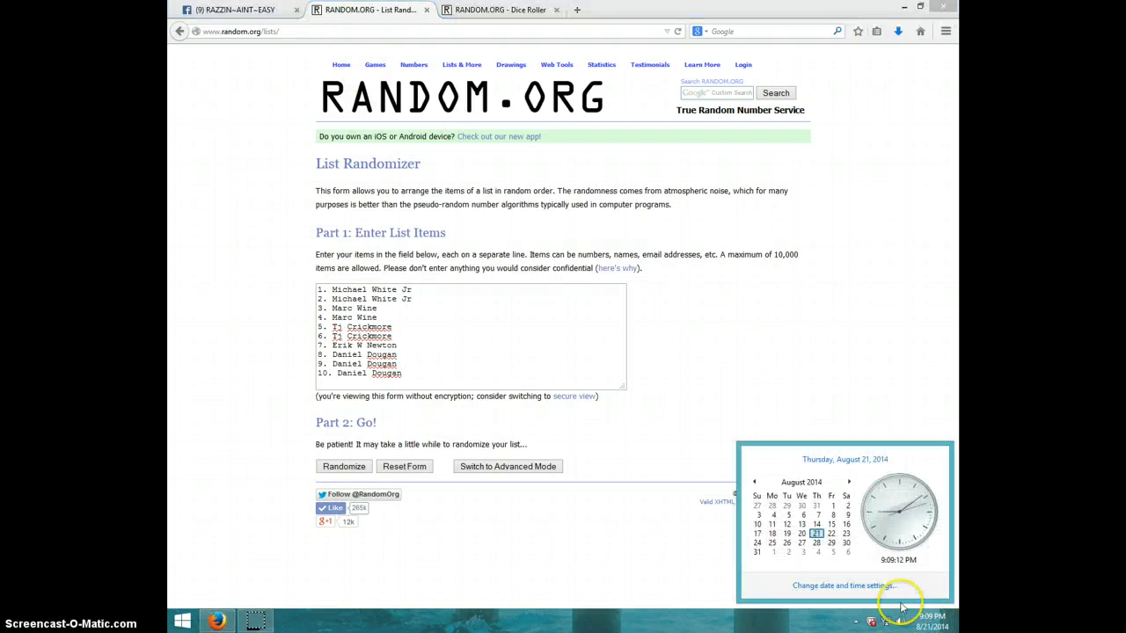
pyautogui.click(343, 466)
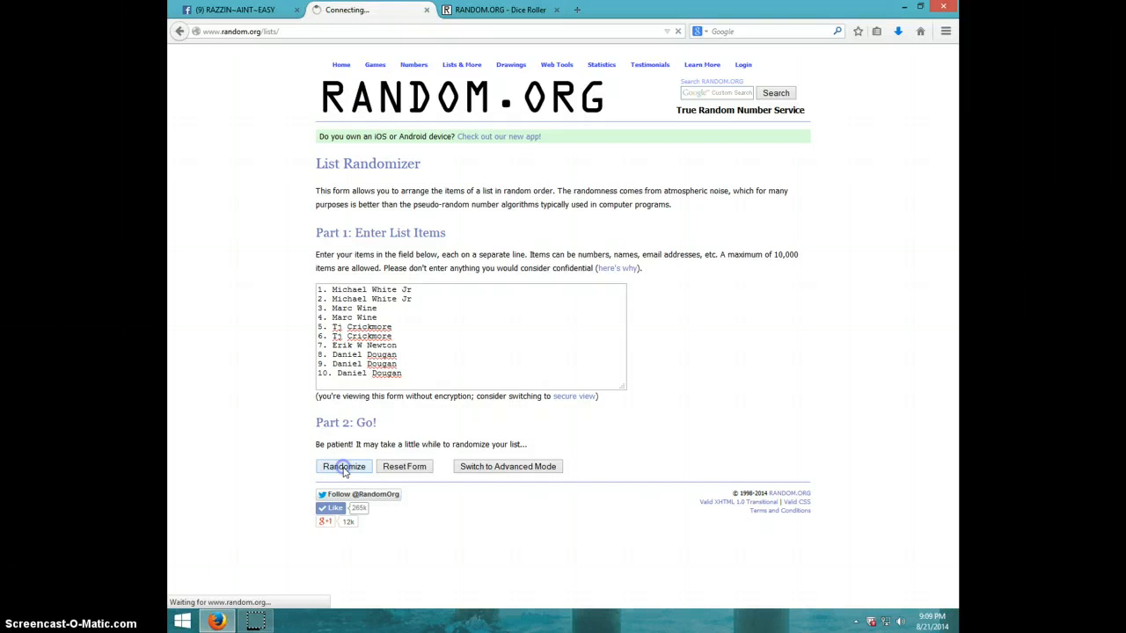
pyautogui.click(343, 466)
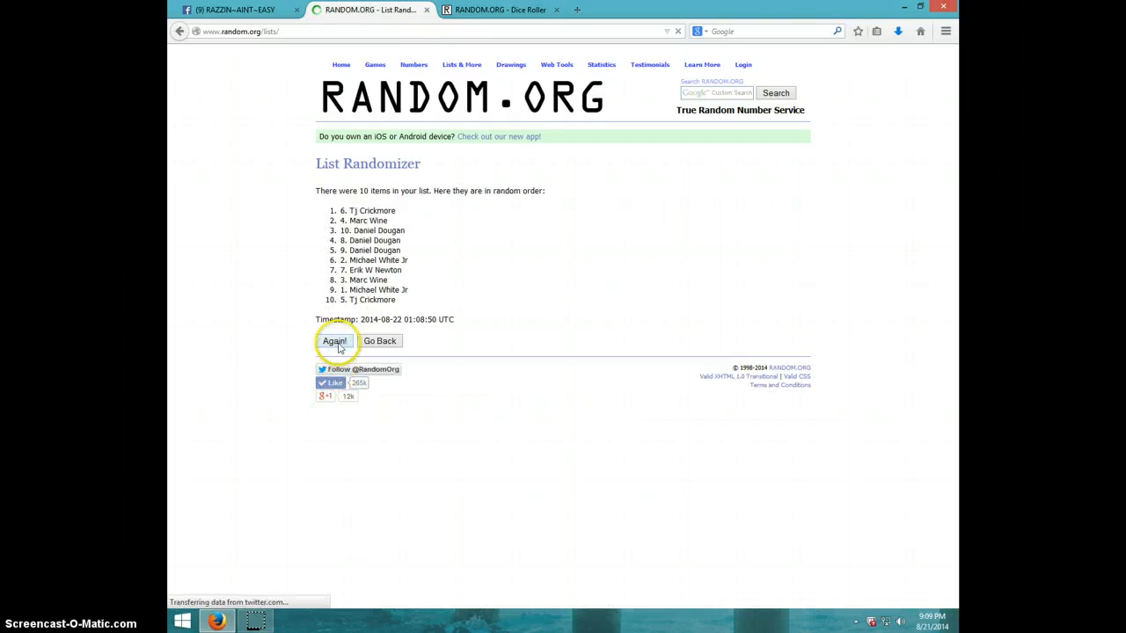
pyautogui.click(335, 341)
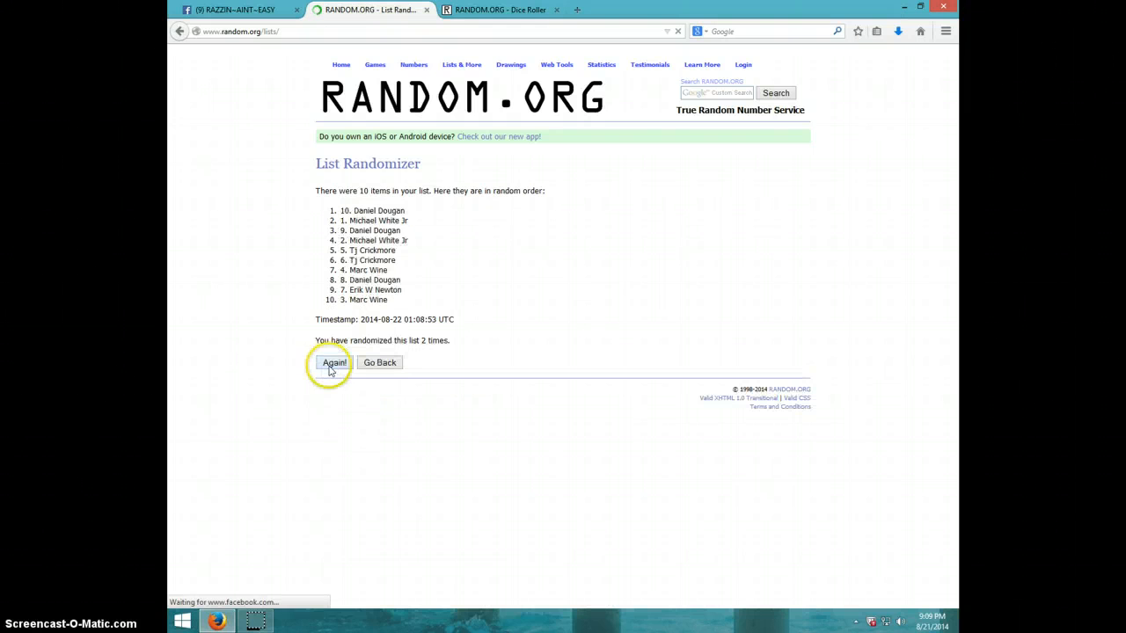
pyautogui.click(334, 362)
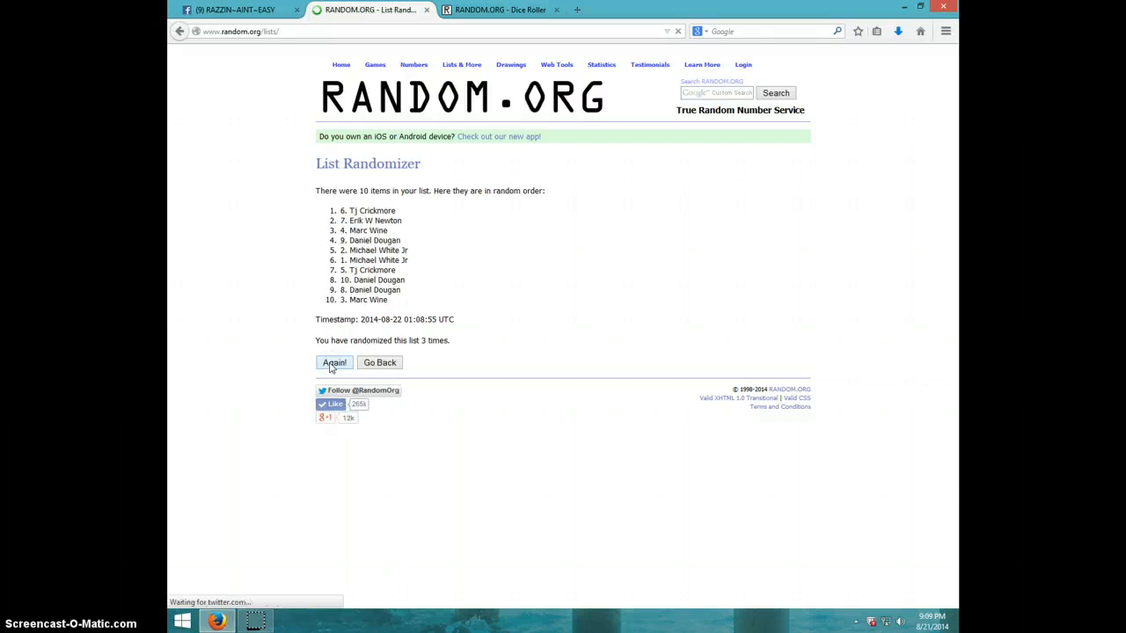
pyautogui.click(334, 363)
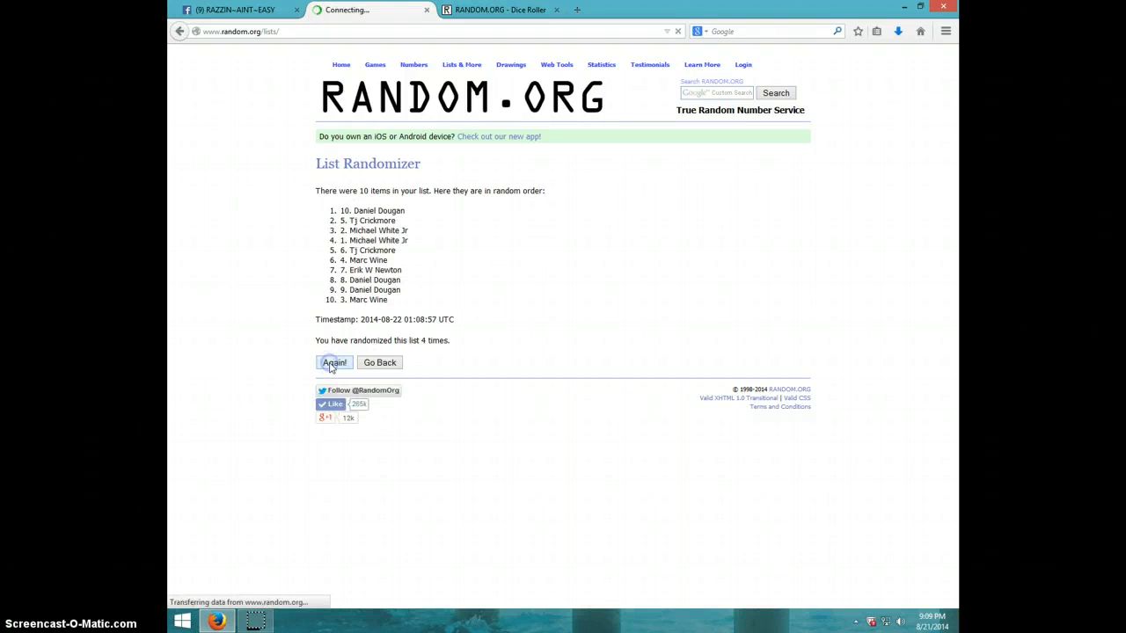
pyautogui.click(335, 363)
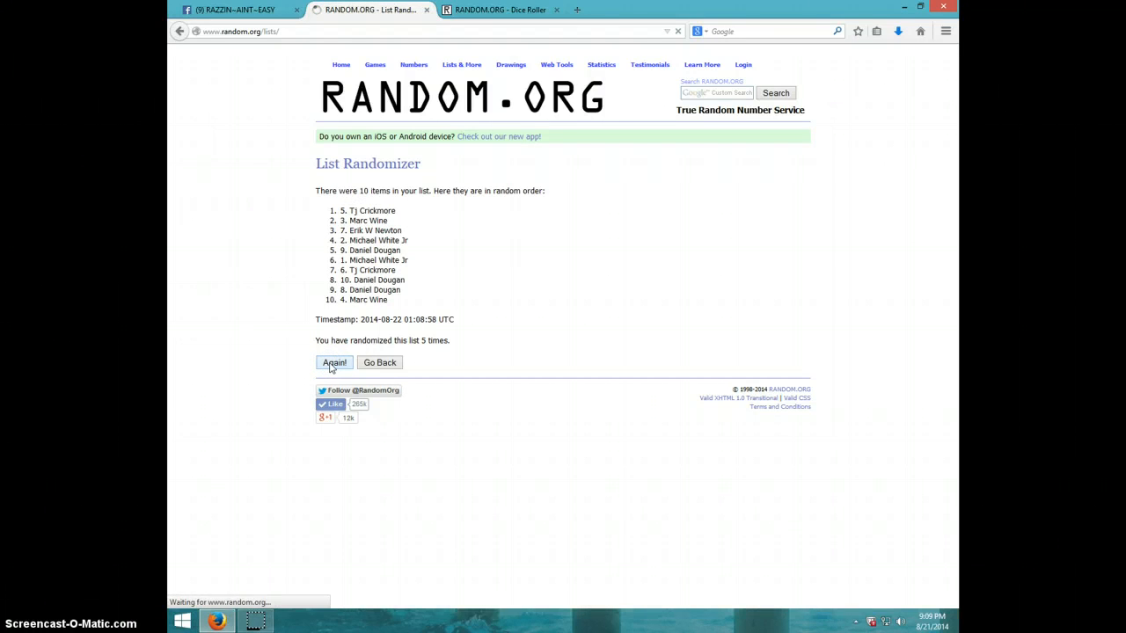
pyautogui.click(334, 363)
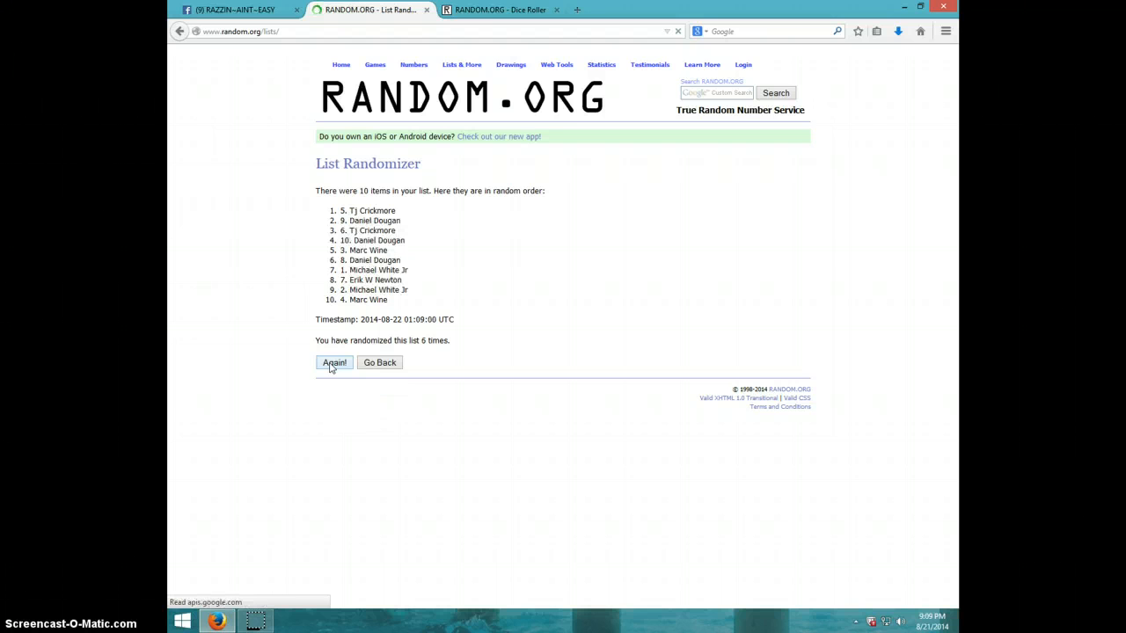
pyautogui.click(334, 362)
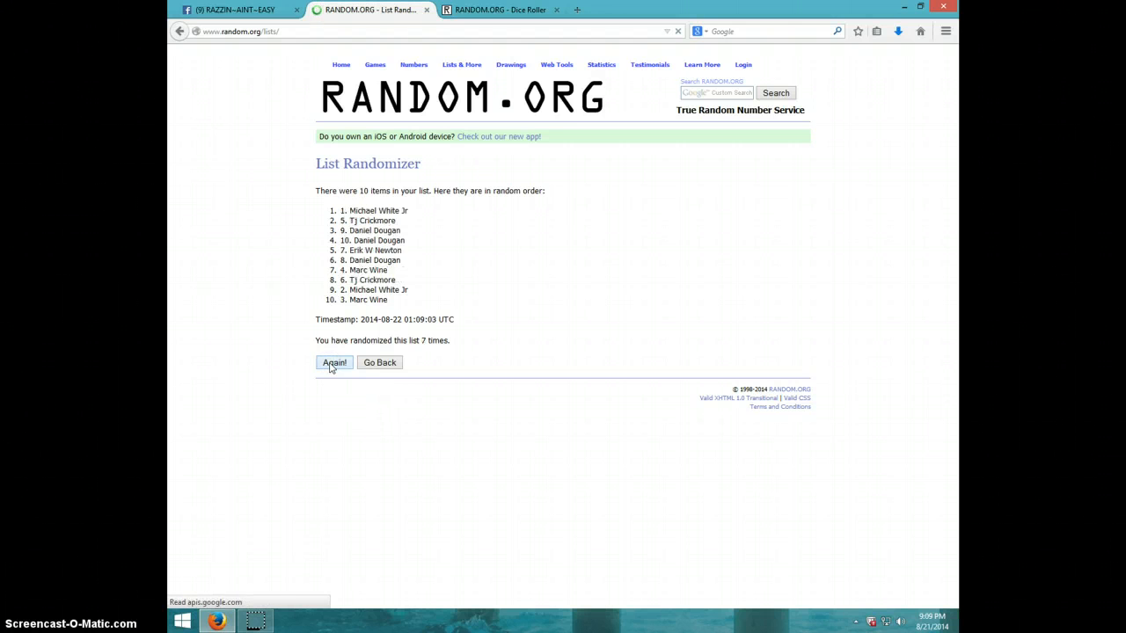
pyautogui.click(334, 363)
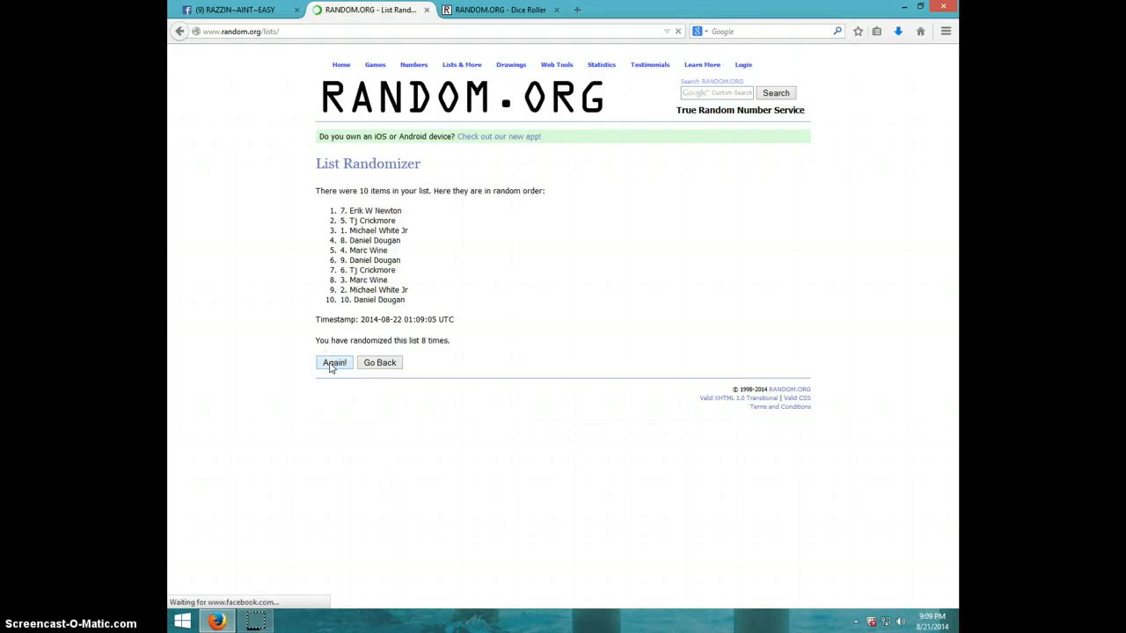
pyautogui.click(334, 363)
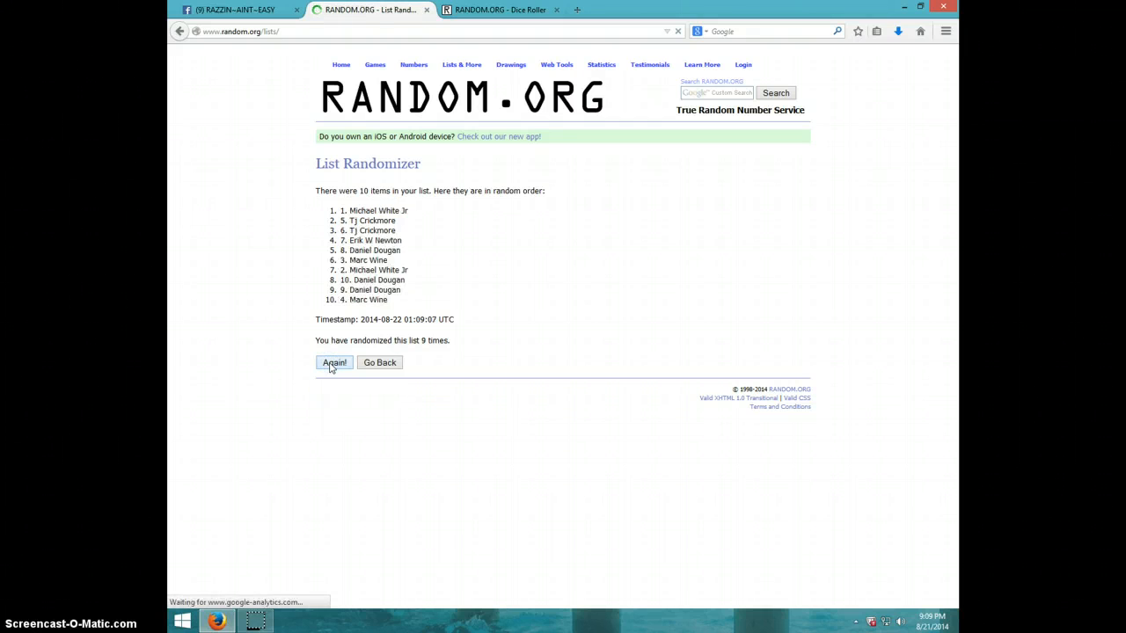
pyautogui.click(335, 362)
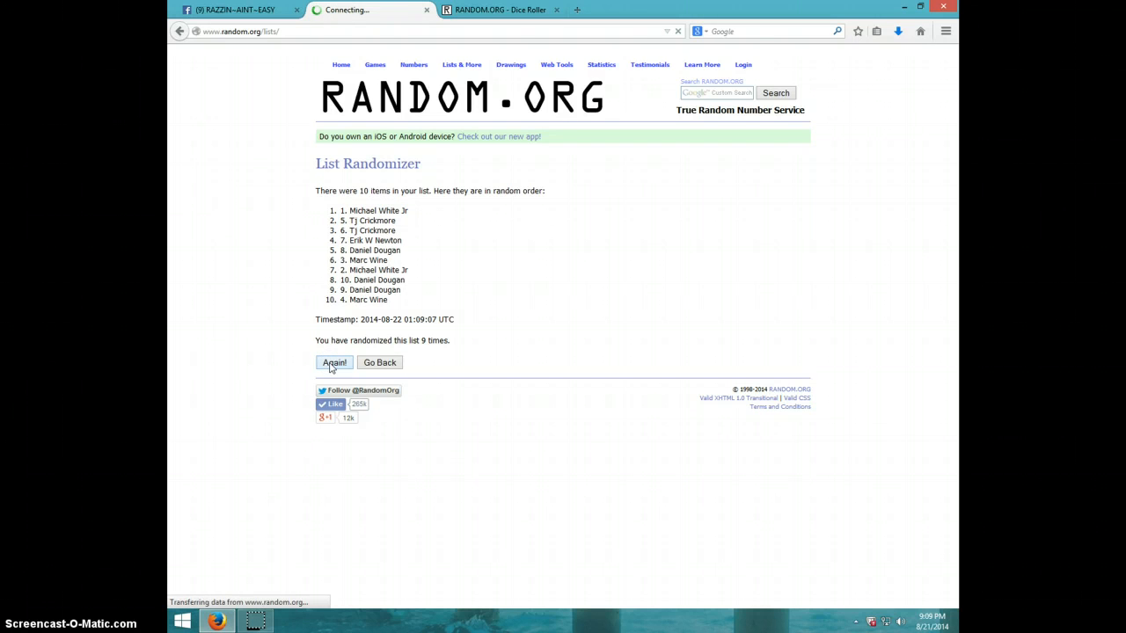
pyautogui.click(334, 363)
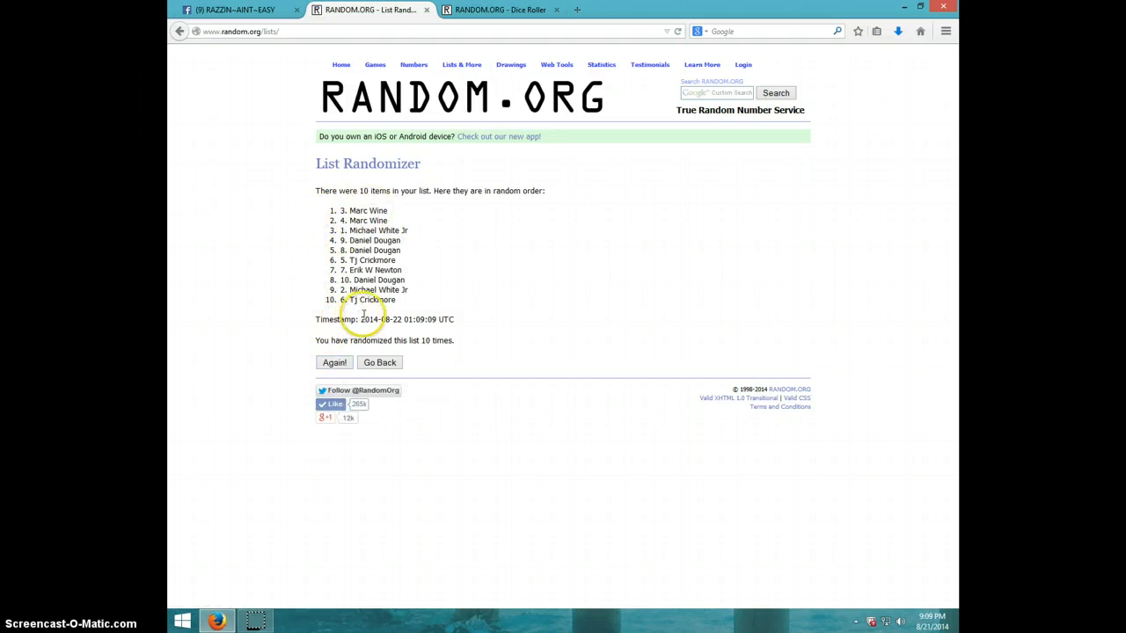
pyautogui.click(499, 10)
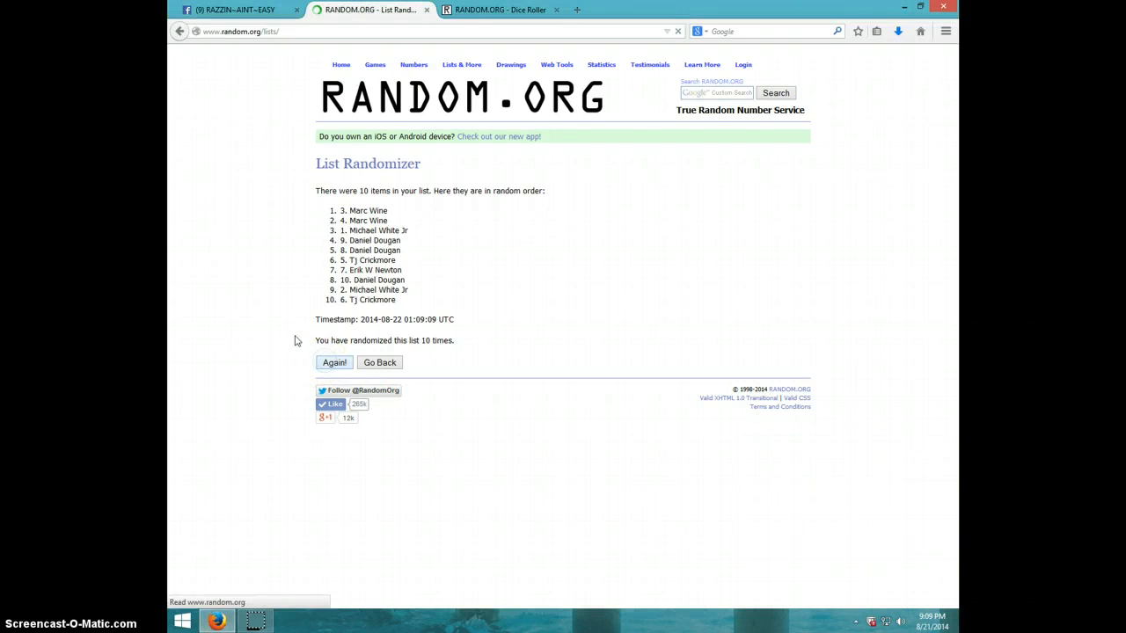
pyautogui.click(334, 362)
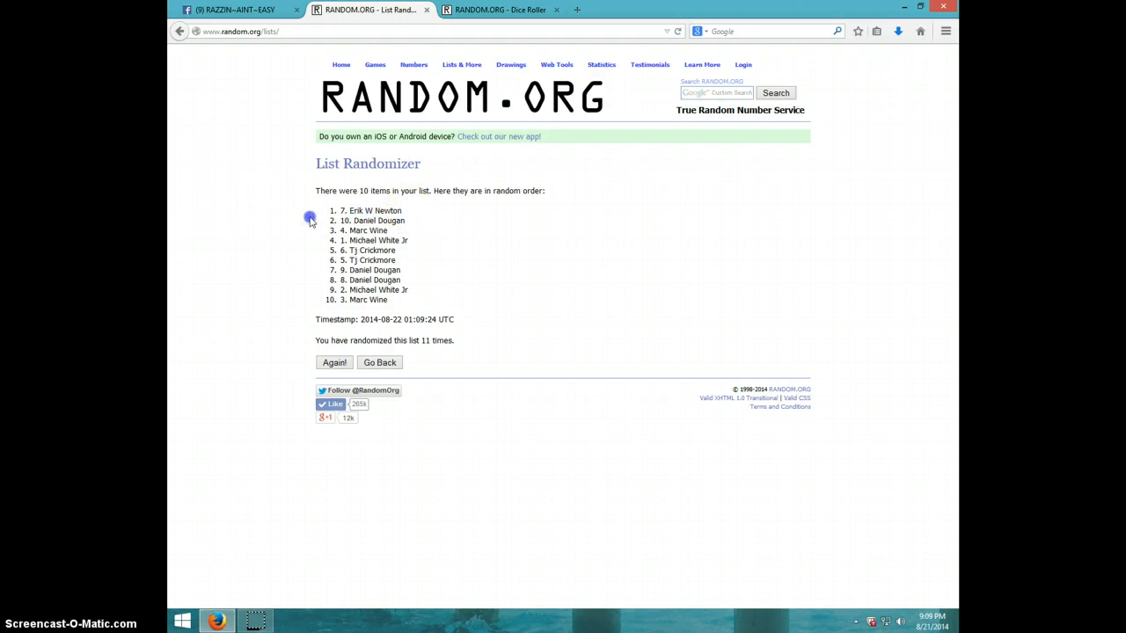
pyautogui.doubleClick(372, 210)
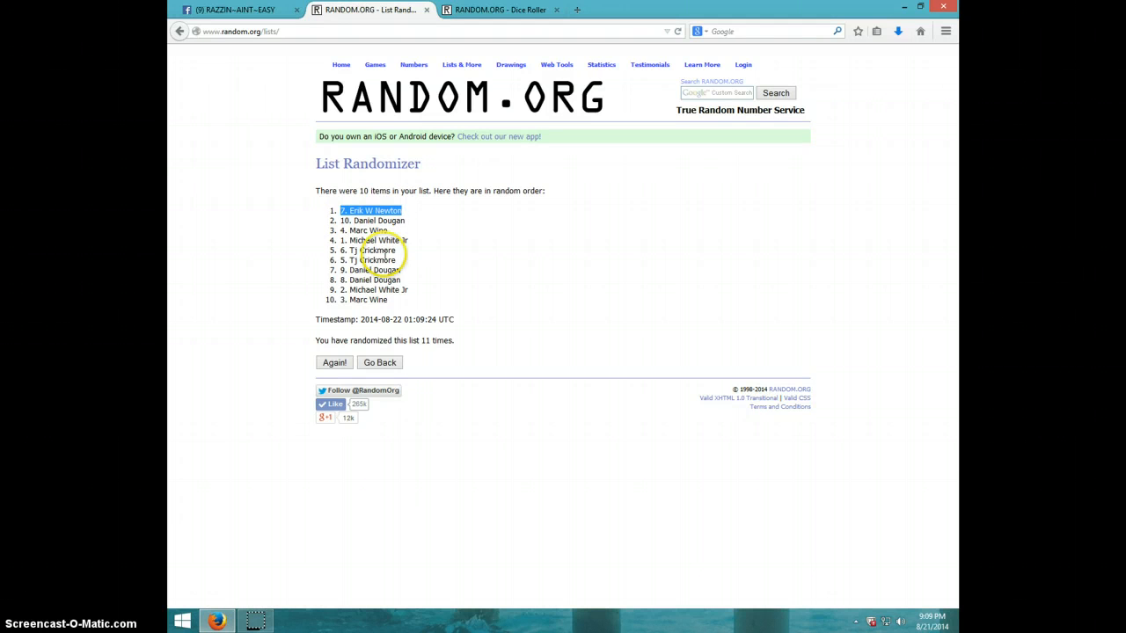
pyautogui.moveTo(439, 188)
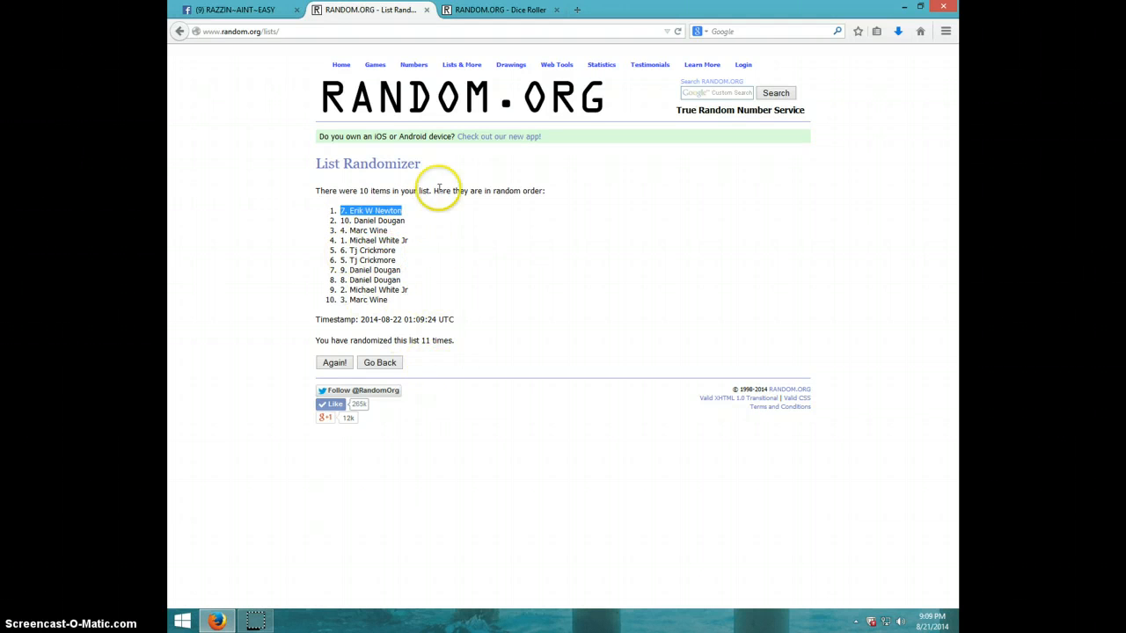
# Step: Recheck the dice roll, show the date and time, and return to the Facebook thread
pyautogui.click(501, 10)
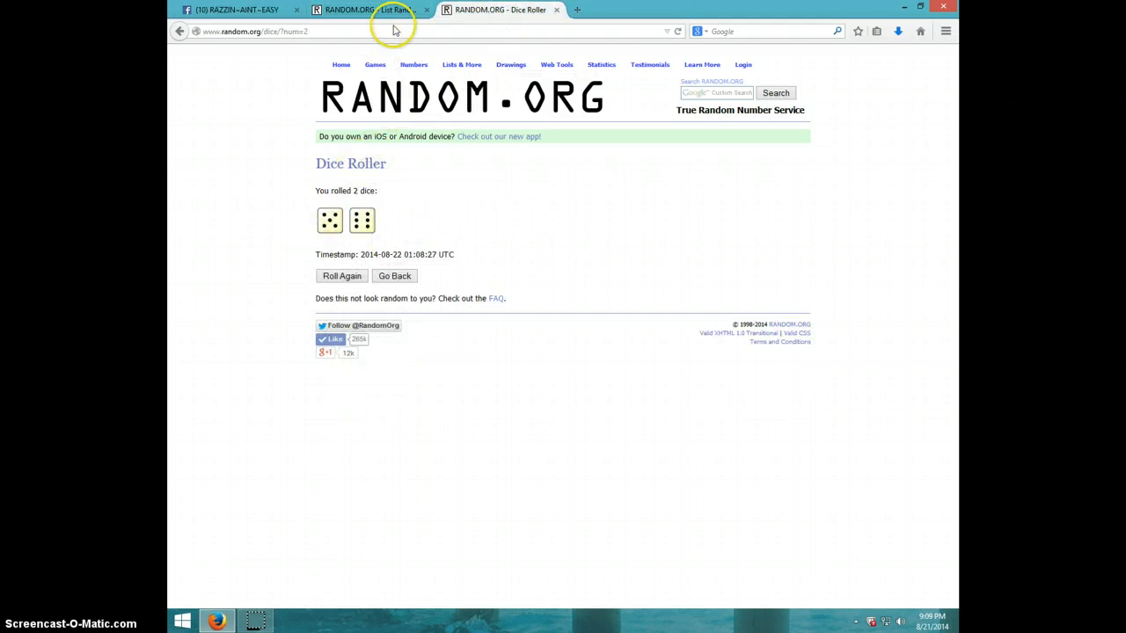
pyautogui.click(361, 10)
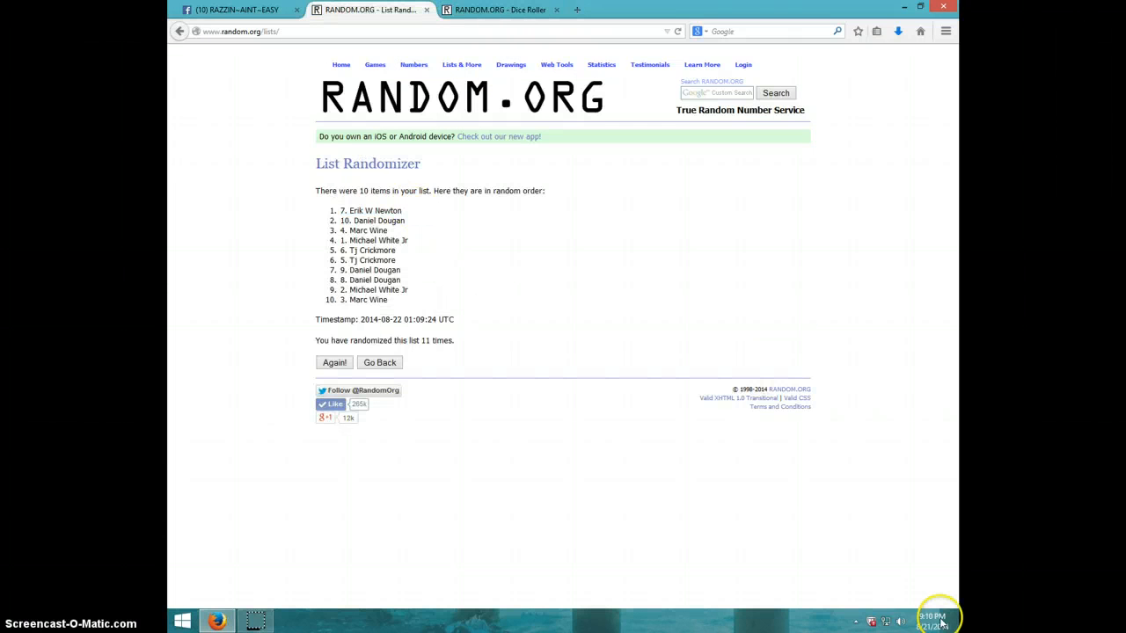
pyautogui.click(931, 620)
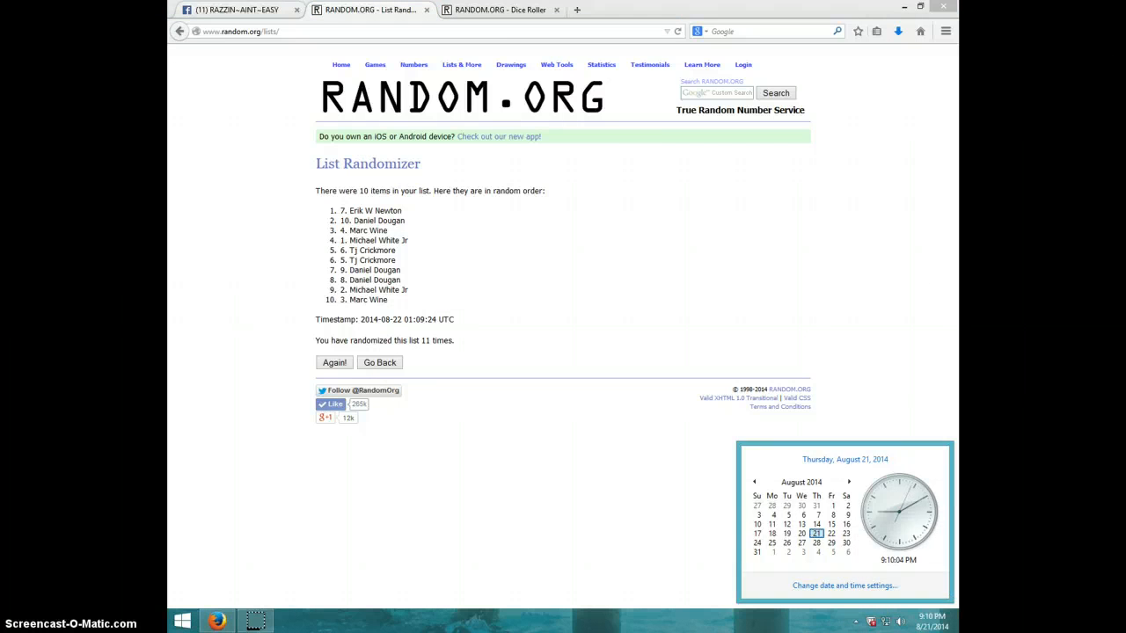
pyautogui.click(237, 9)
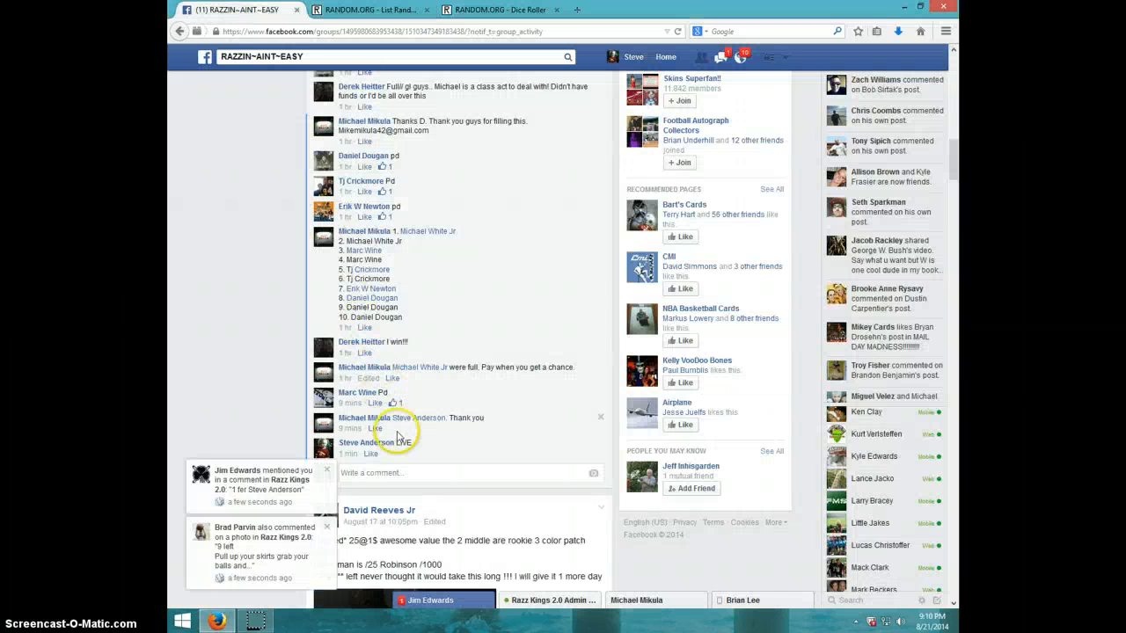
pyautogui.moveTo(433, 467)
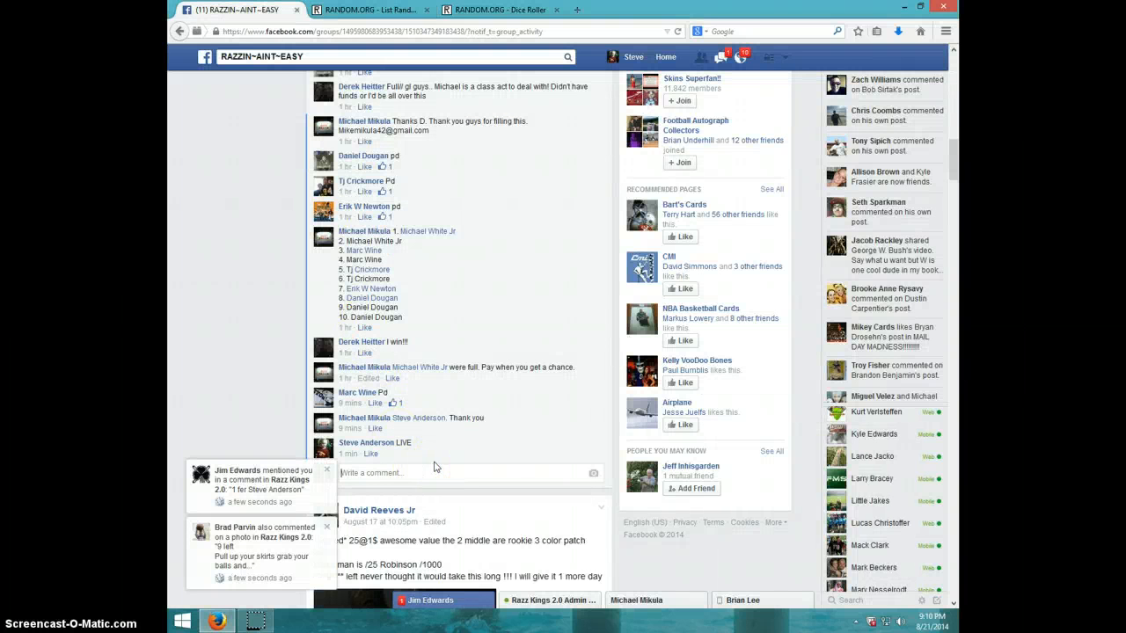
# Step: Comment 'DONE' under the LIVE comment and show the current date and time
pyautogui.write('DONE')
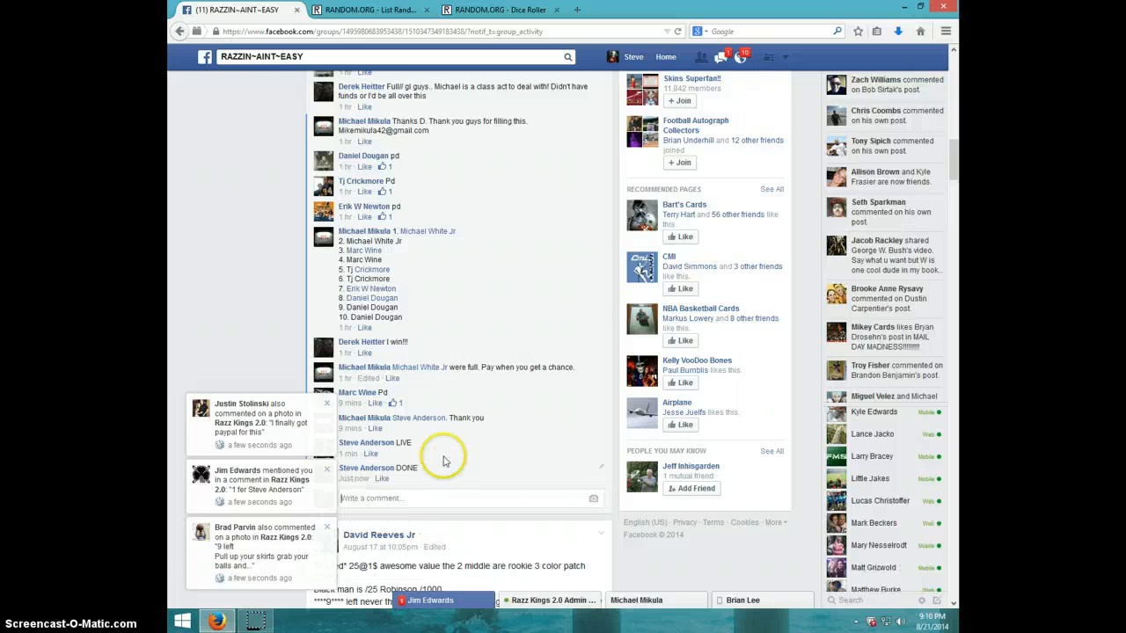
pyautogui.moveTo(792, 604)
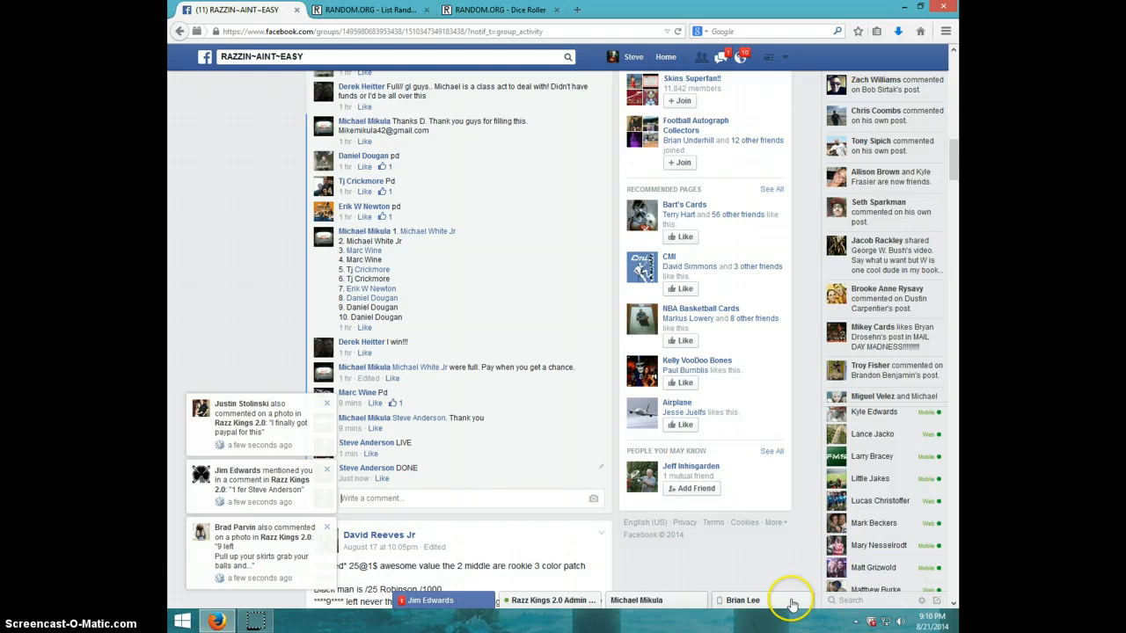
pyautogui.click(928, 600)
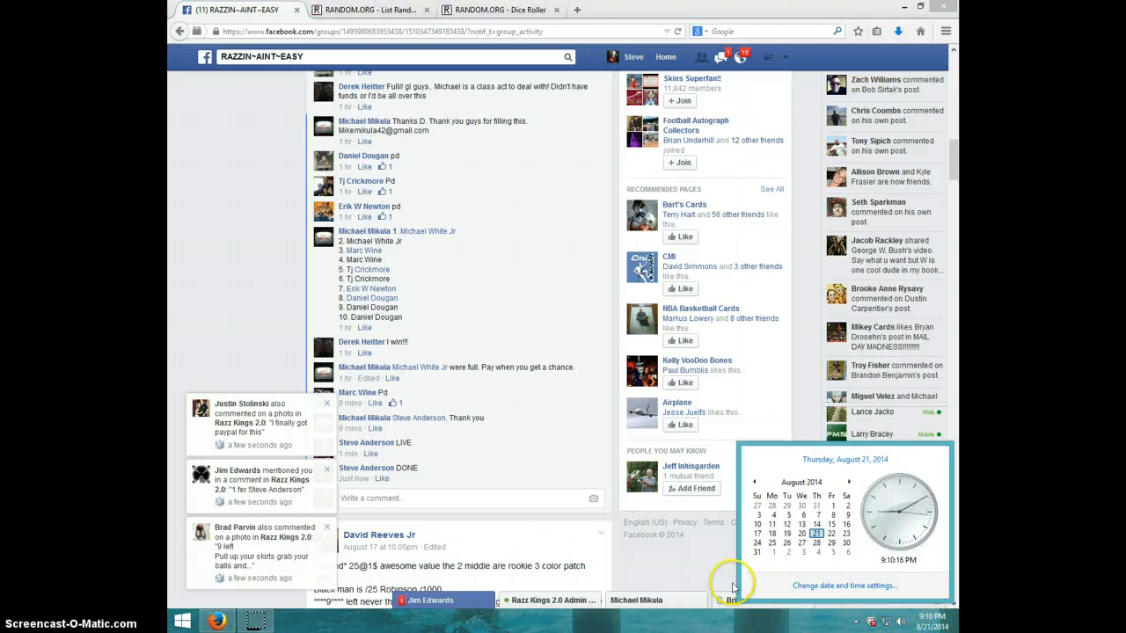